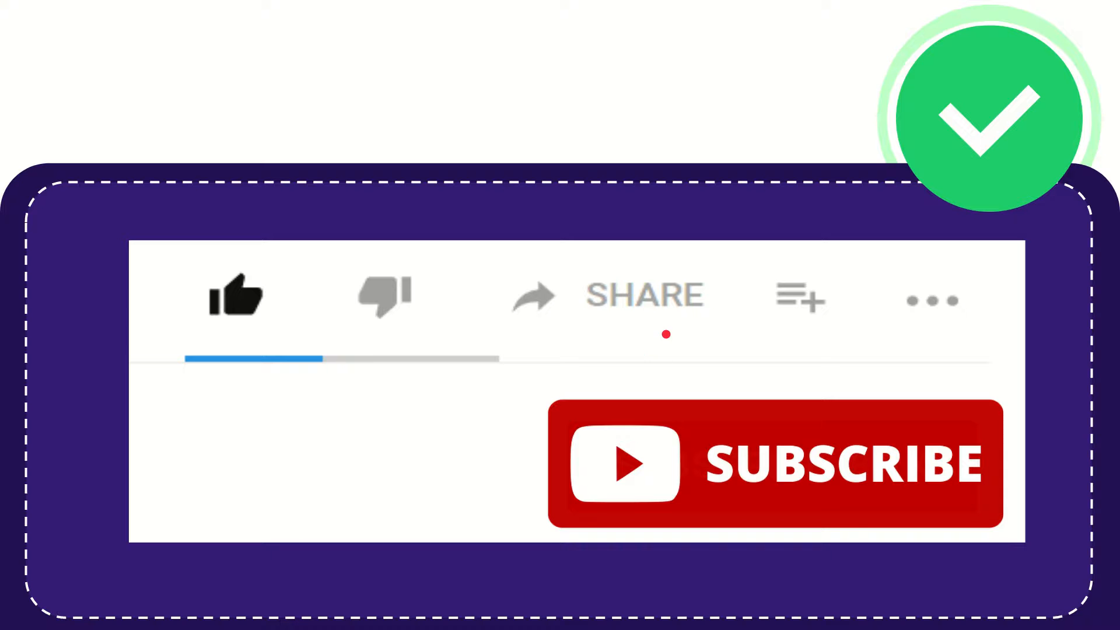
{"action": "mouse_move", "coordinate": [740, 357]}
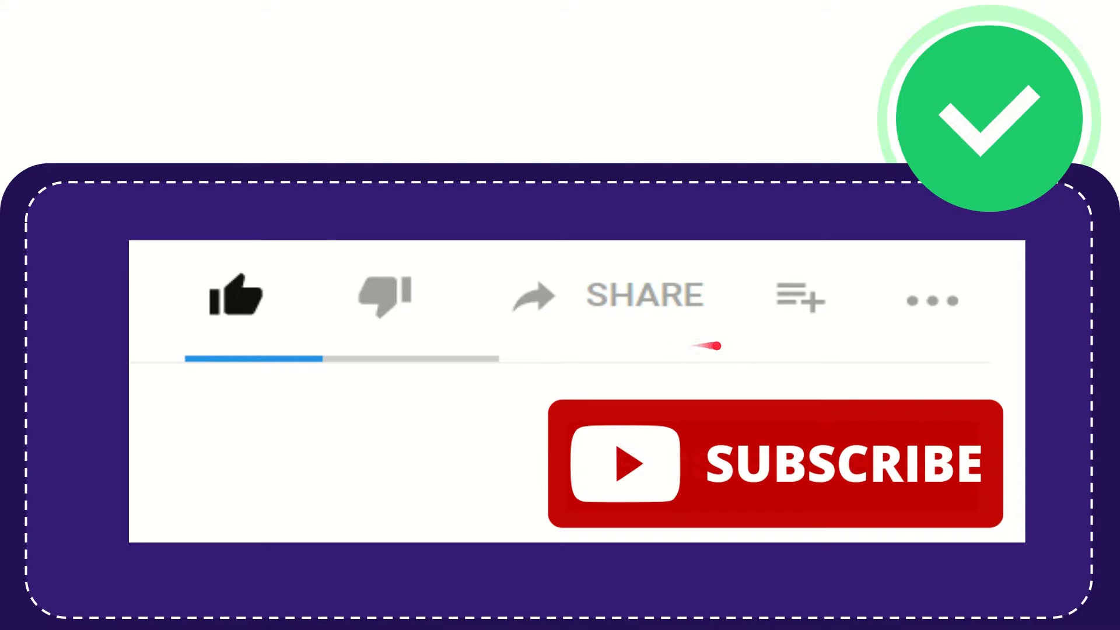
{"action": "mouse_move", "coordinate": [641, 361]}
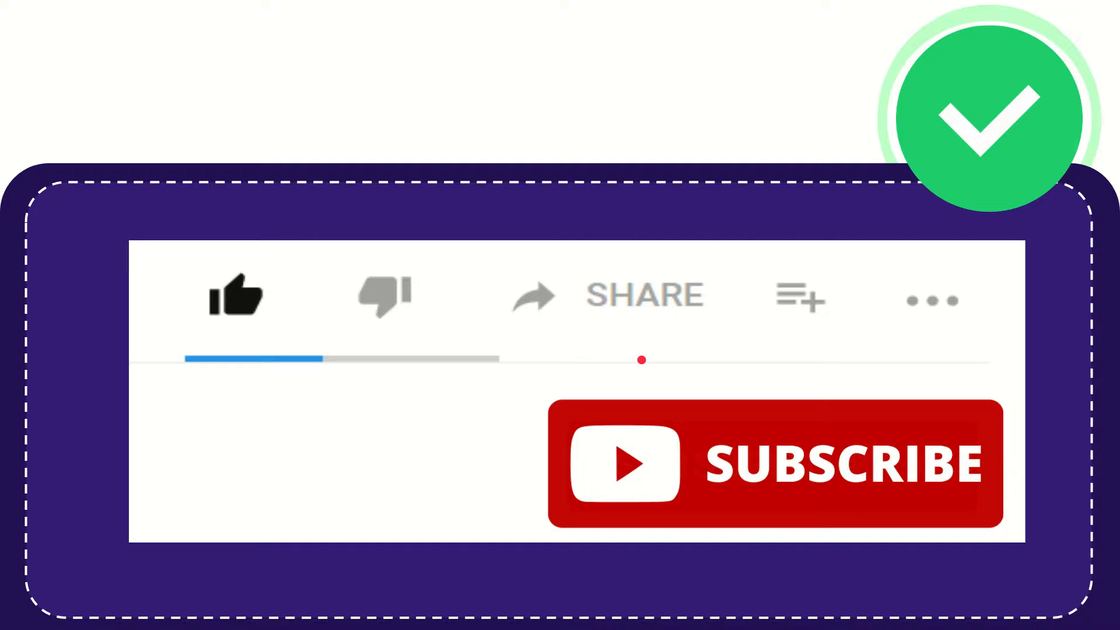